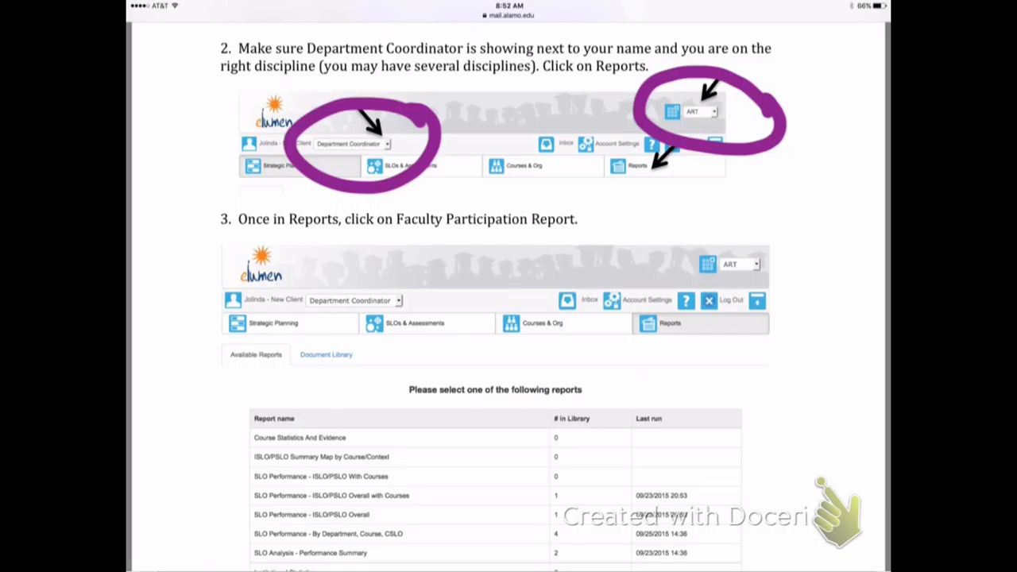
- Scroll down to step 3, where the Reports tab and Faculty Participation Report row appear
scroll(down, 3)
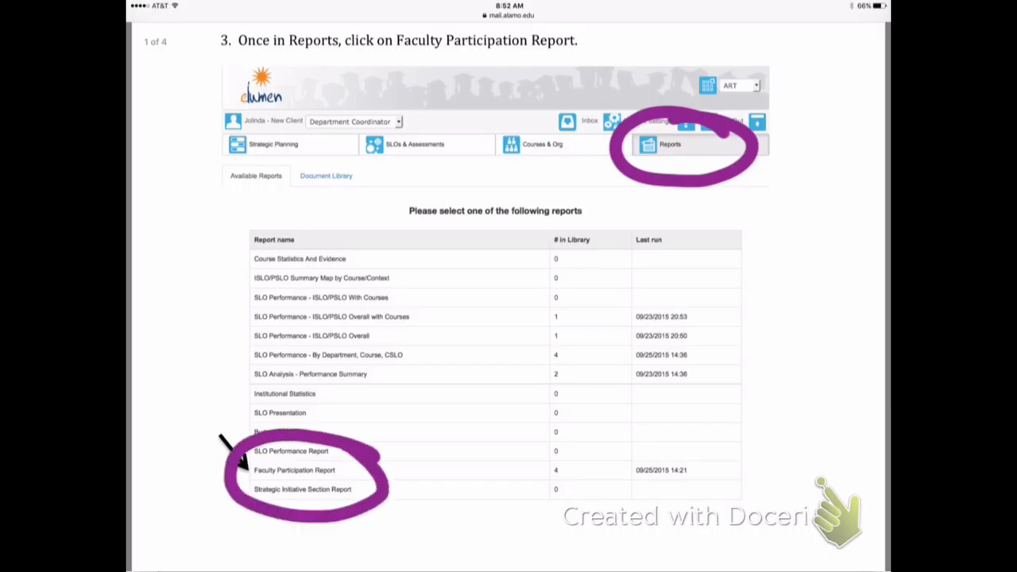
- Scroll to page 2, step 5, showing the term selection list
scroll(down, 3)
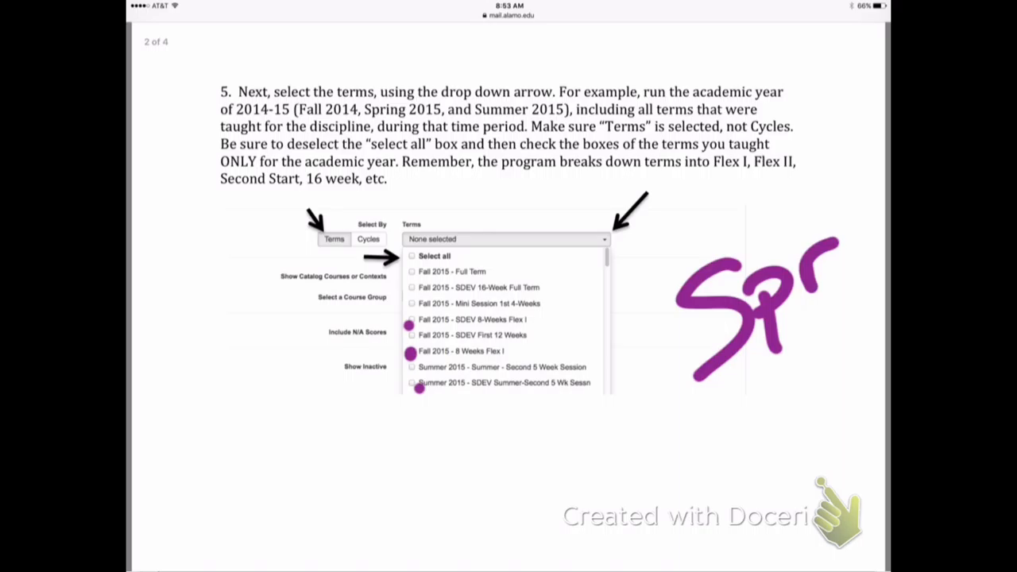
- Scroll the guide down to step 6 on default report options
scroll(down, 3)
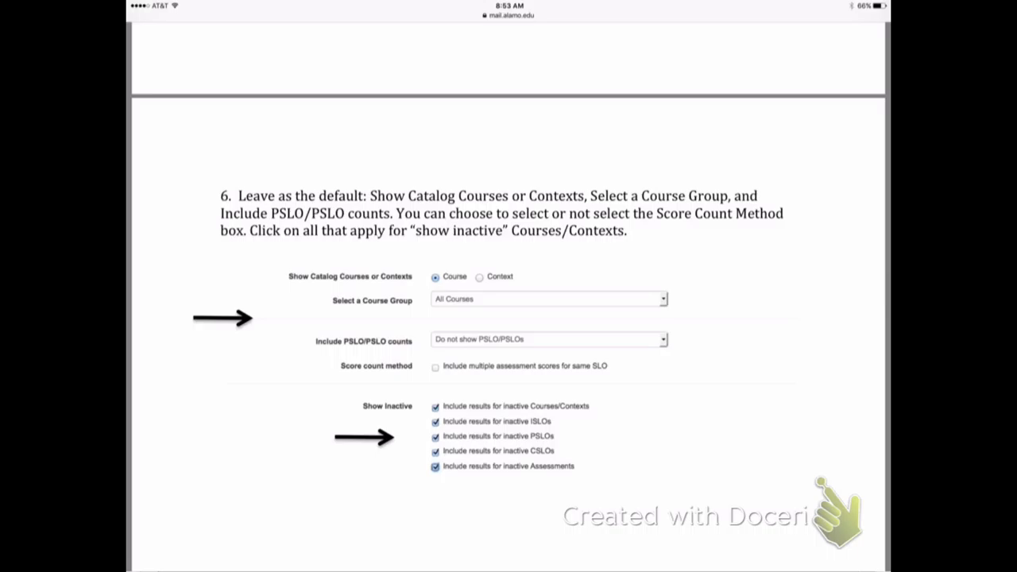
scroll(down, 3)
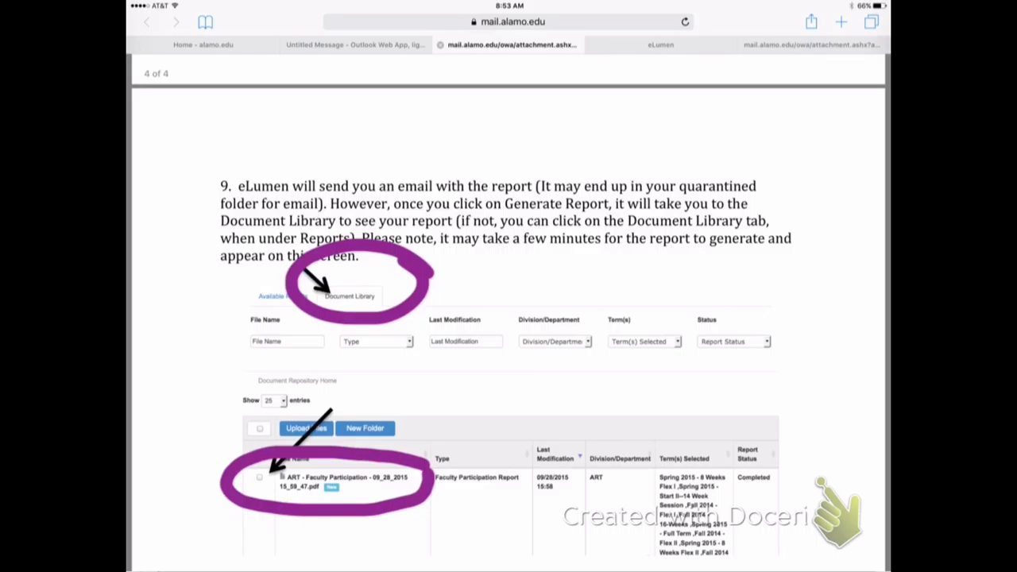
- Dot the checkbox beside the generated Faculty Participation report file in purple
click(258, 479)
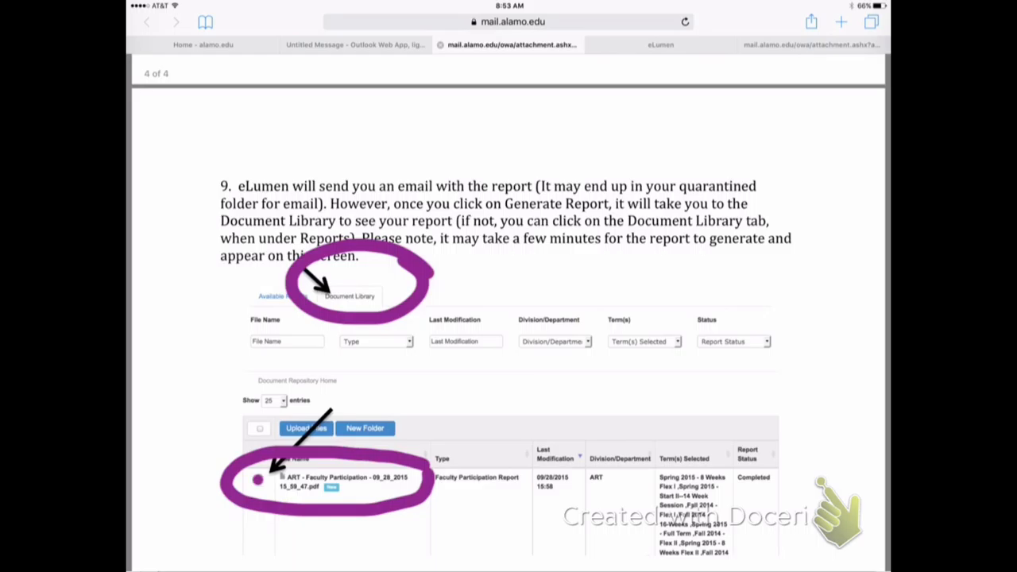